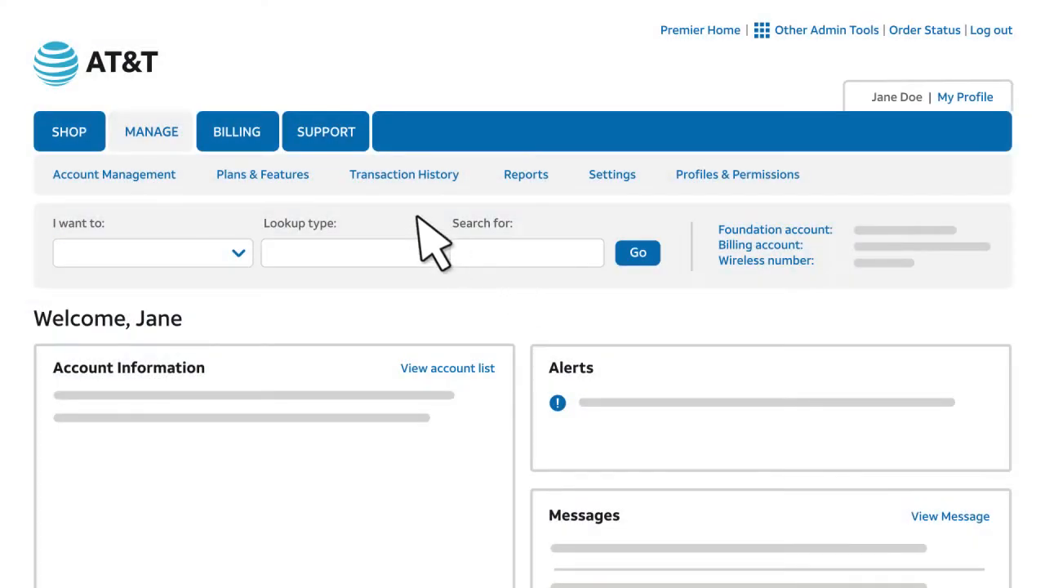
- Go to Billing and choose billing account 111111111 from the account list
left_click(237, 131)
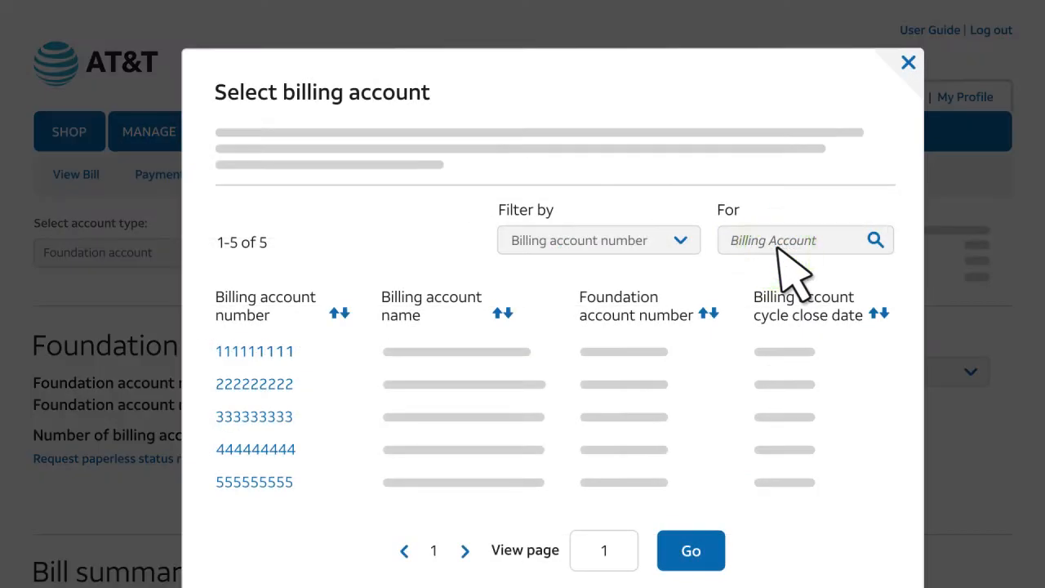
left_click(255, 349)
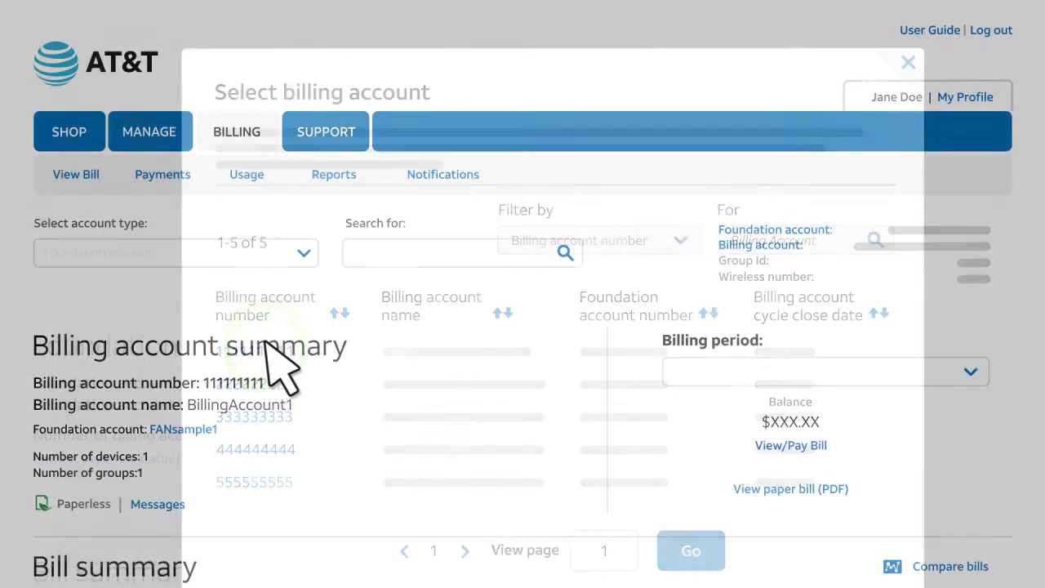
- View the account's unbilled usage and filter it to Mobile Share groups
left_click(245, 173)
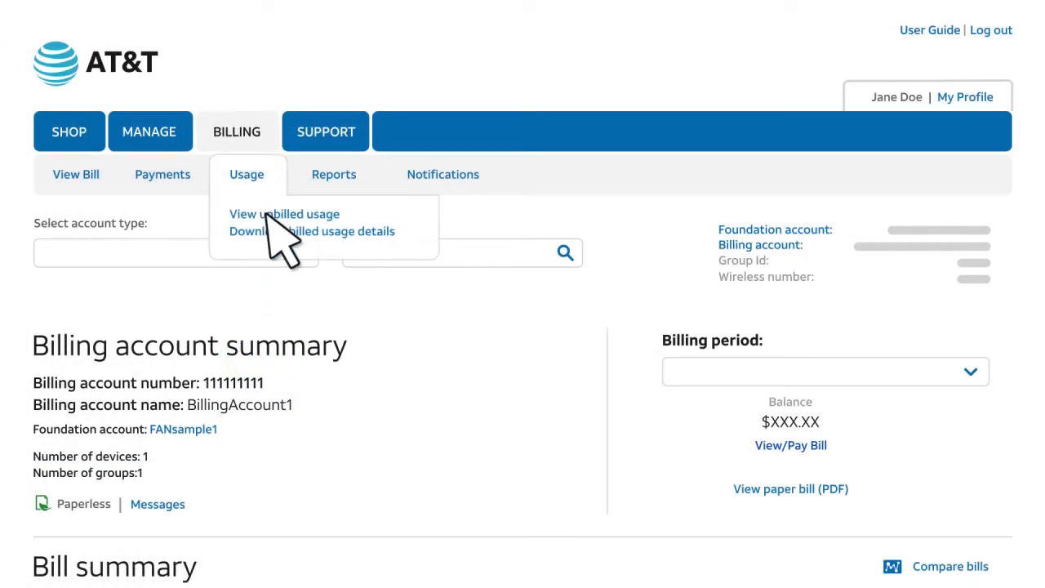
left_click(285, 213)
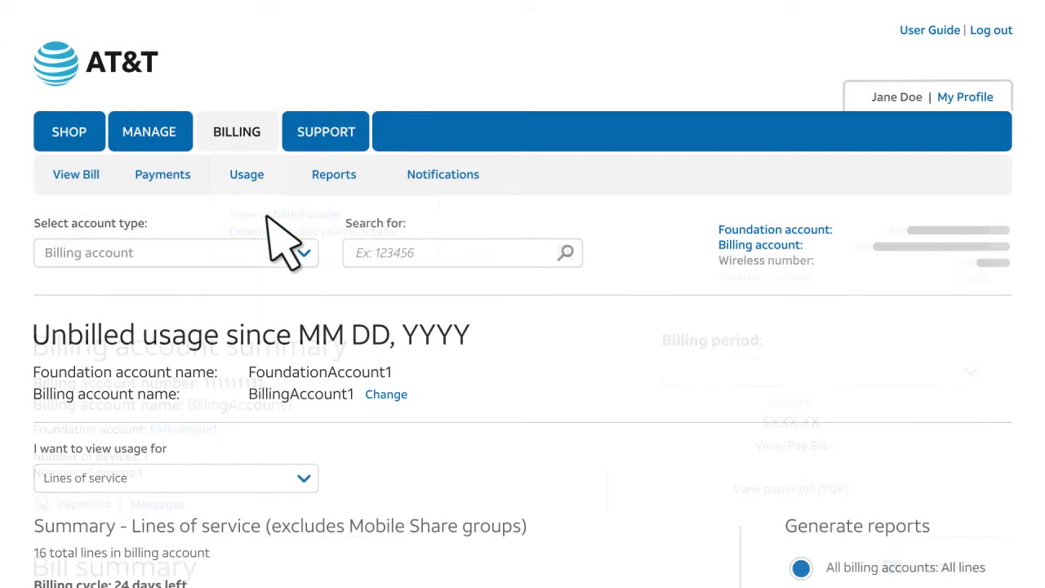
scroll("down", 3)
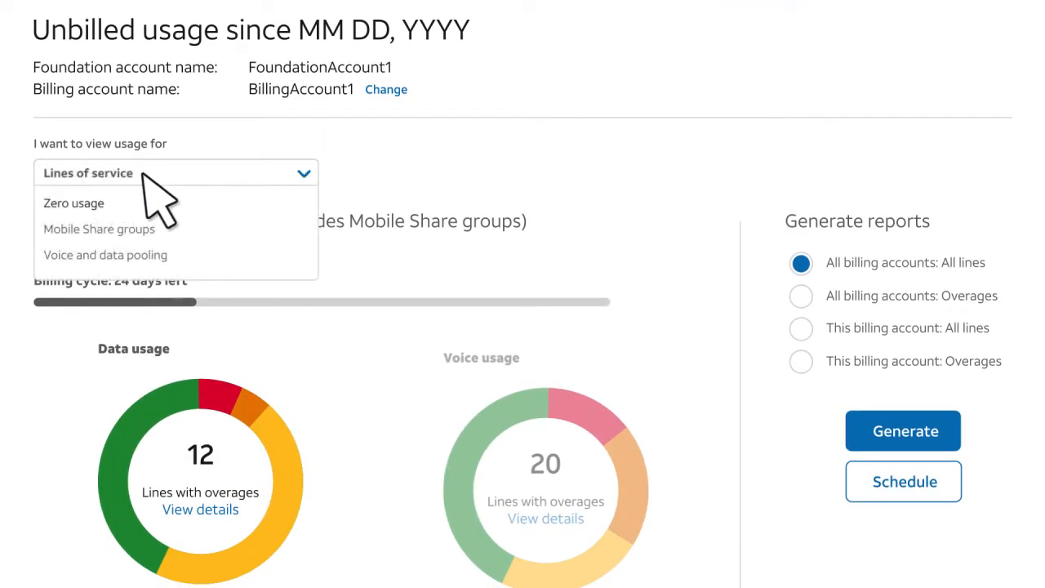
mouse_move(106, 221)
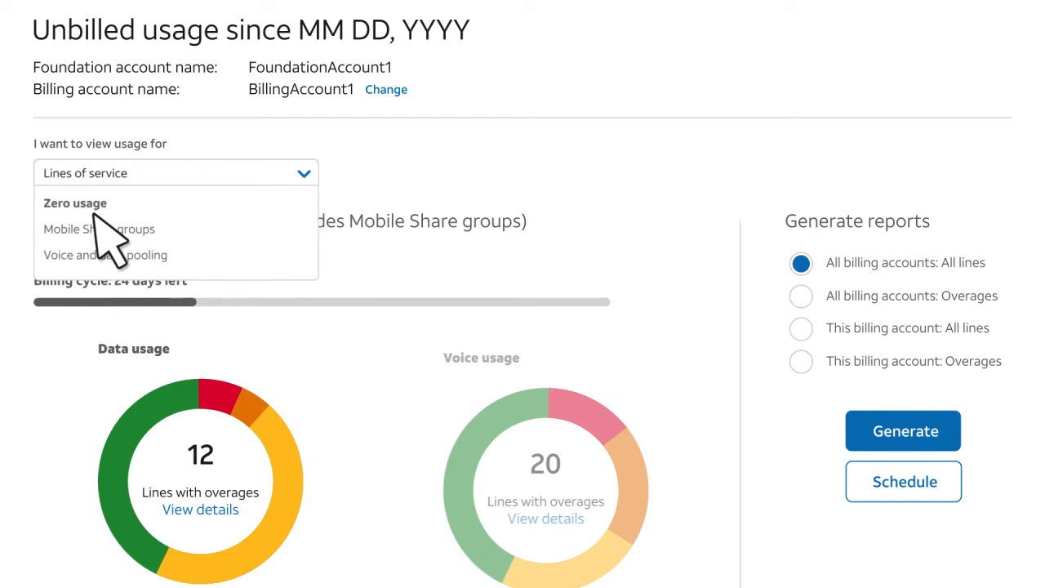
mouse_move(128, 261)
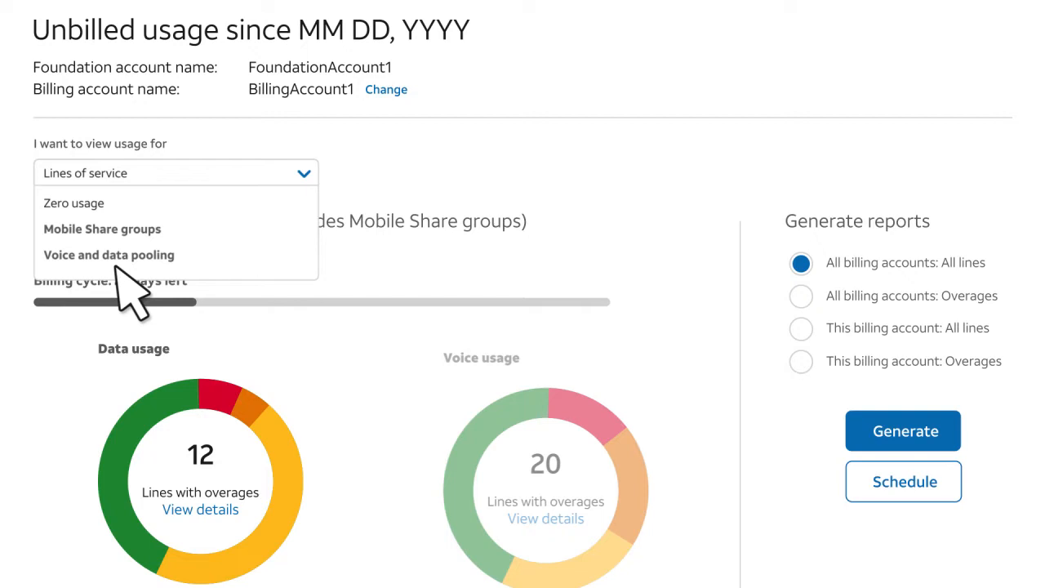
mouse_move(122, 245)
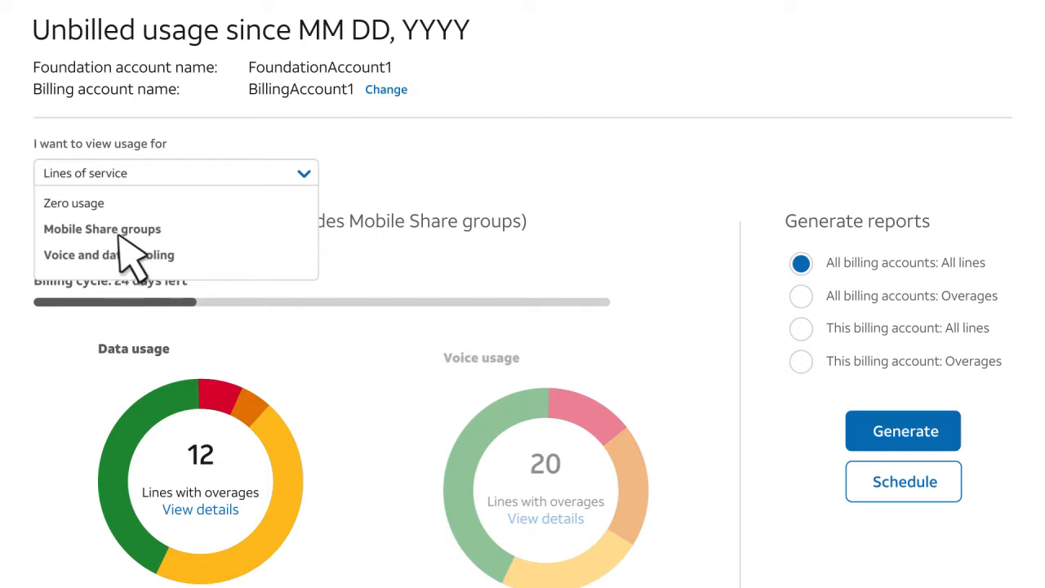
left_click(101, 228)
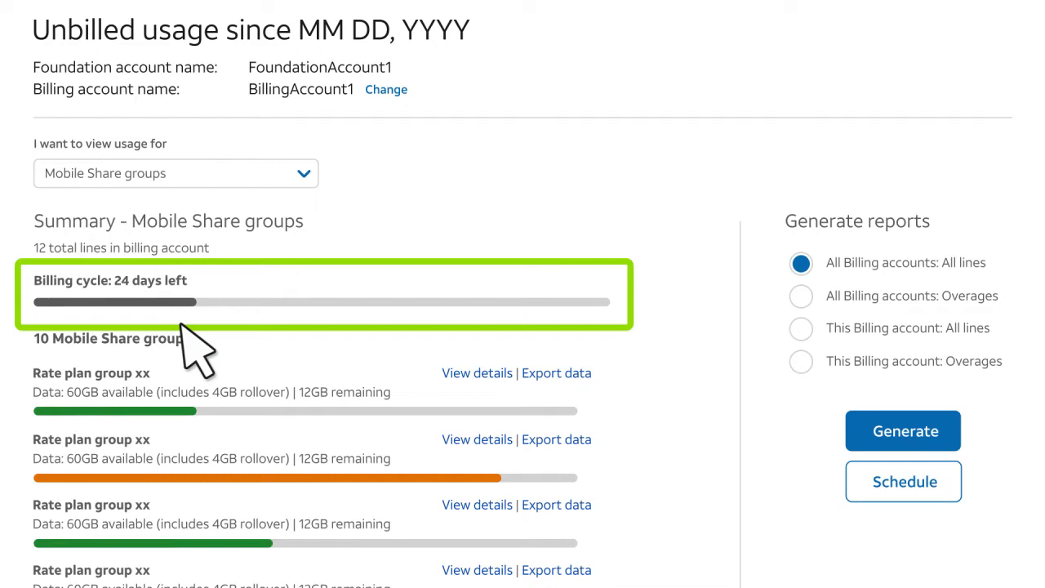
- Switch the usage view to Lines of service and scroll through the charts and Details table
left_click(176, 173)
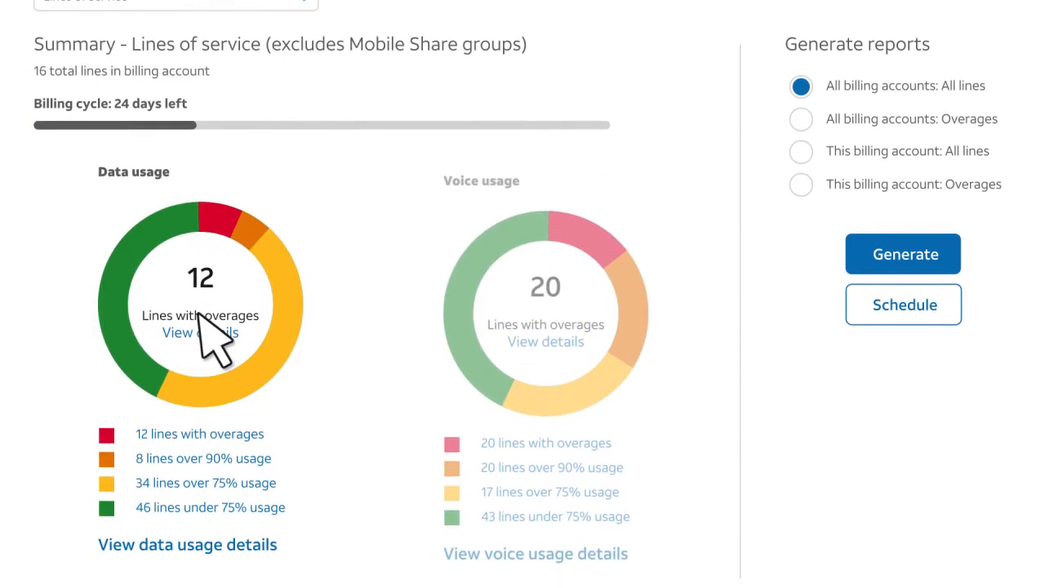
scroll("down", 3)
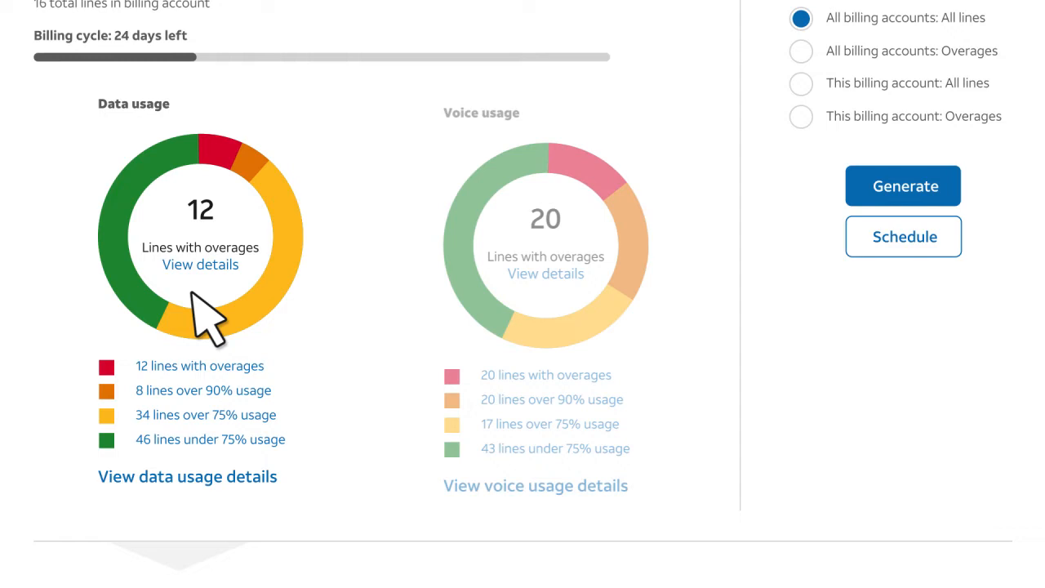
mouse_move(204, 411)
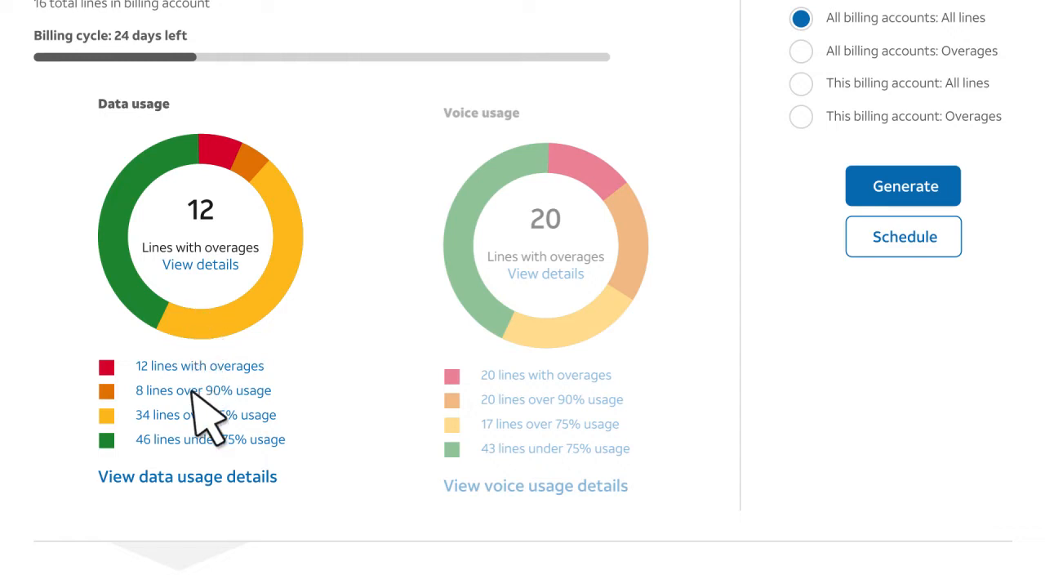
scroll("down", 3)
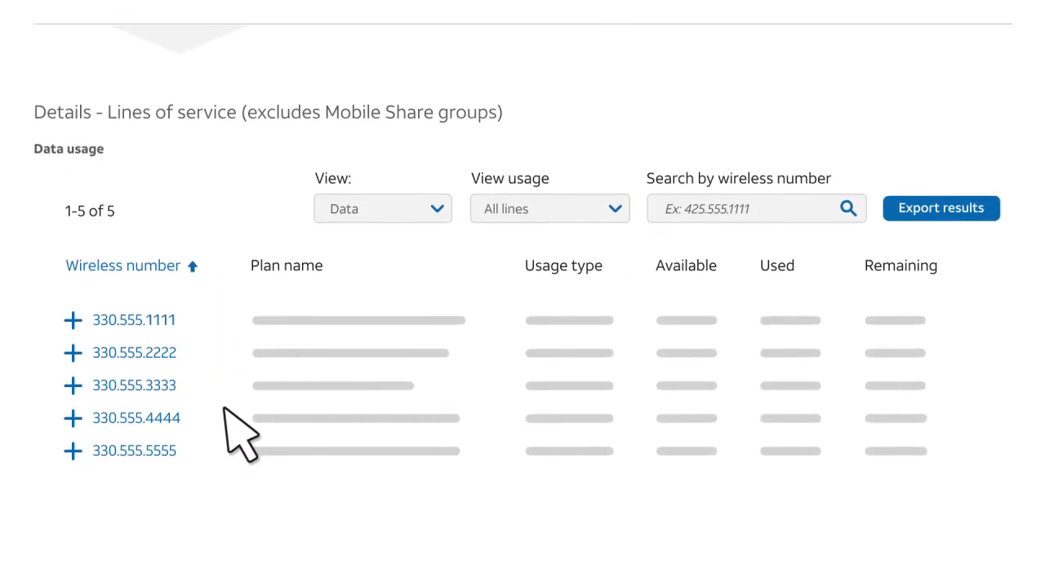
scroll("up", 3)
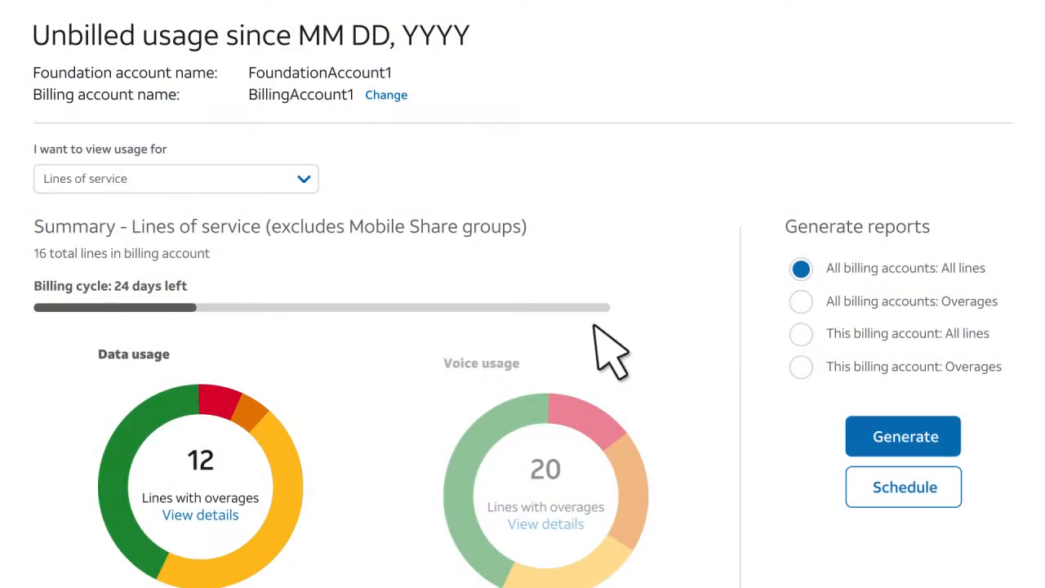
mouse_move(914, 343)
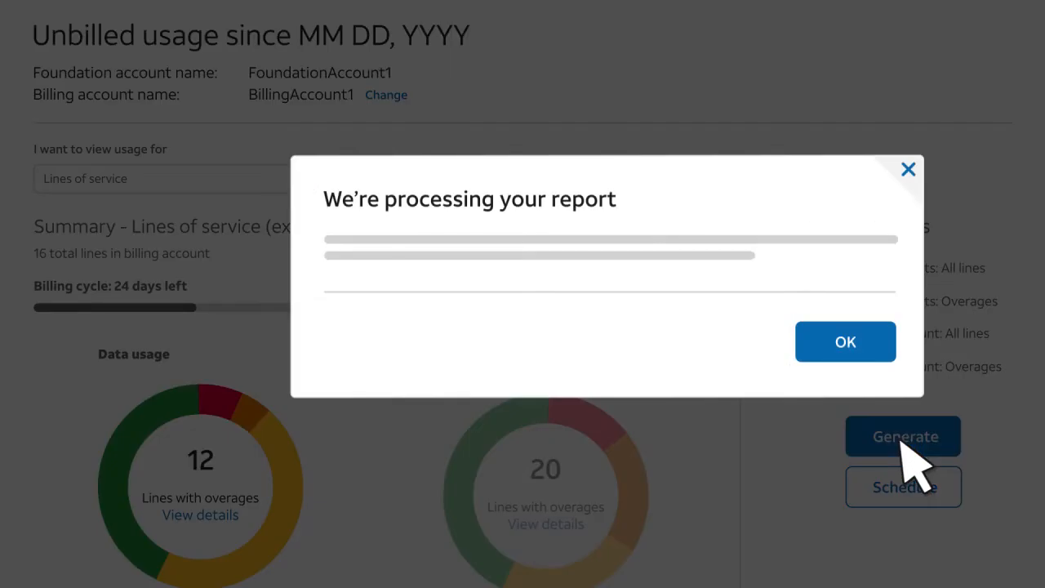
- Generate the 'All billing accounts: All lines' report and acknowledge the processing notice
left_click(846, 341)
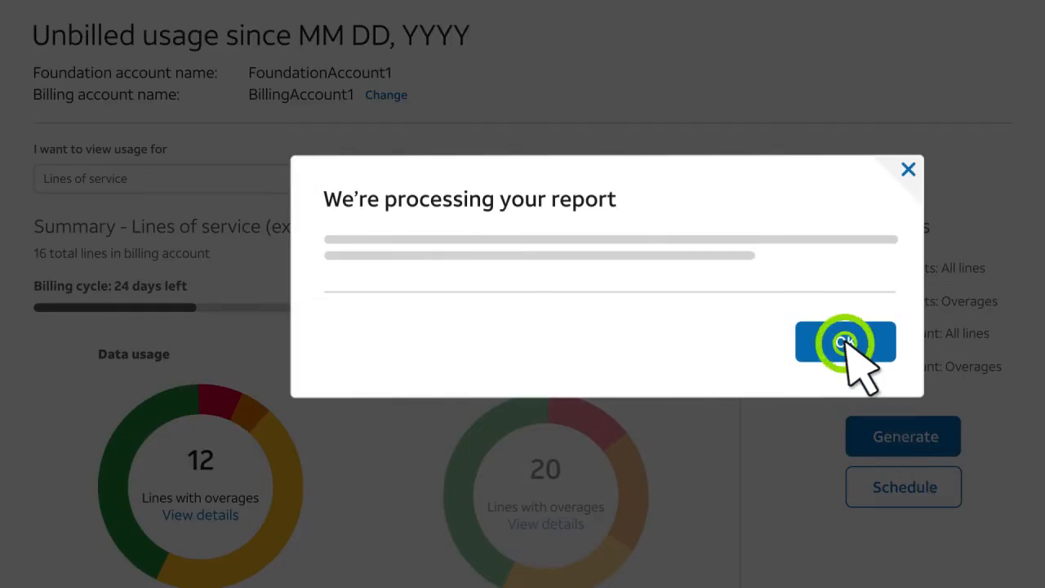
left_click(845, 341)
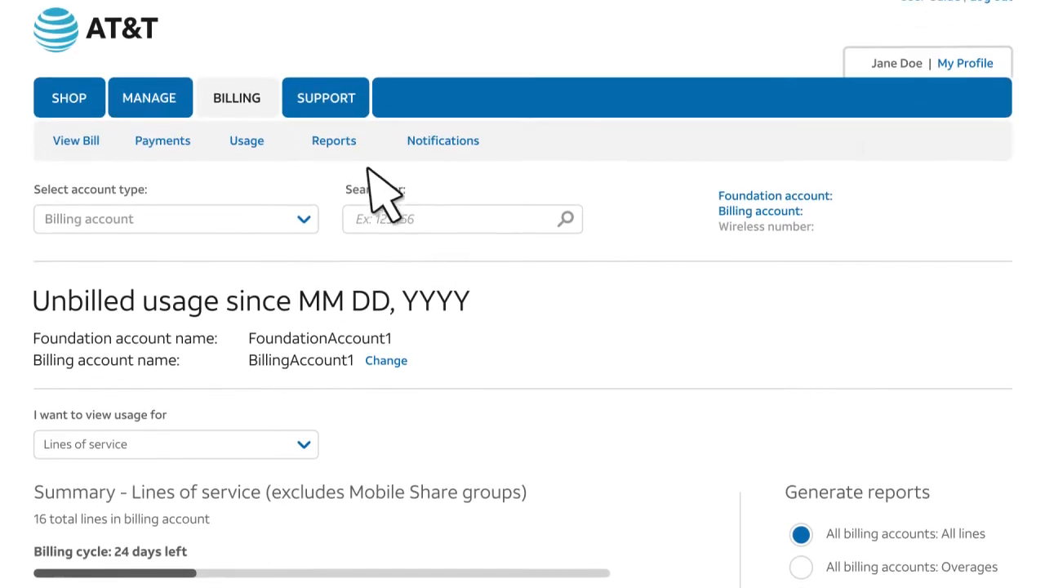
left_click(333, 140)
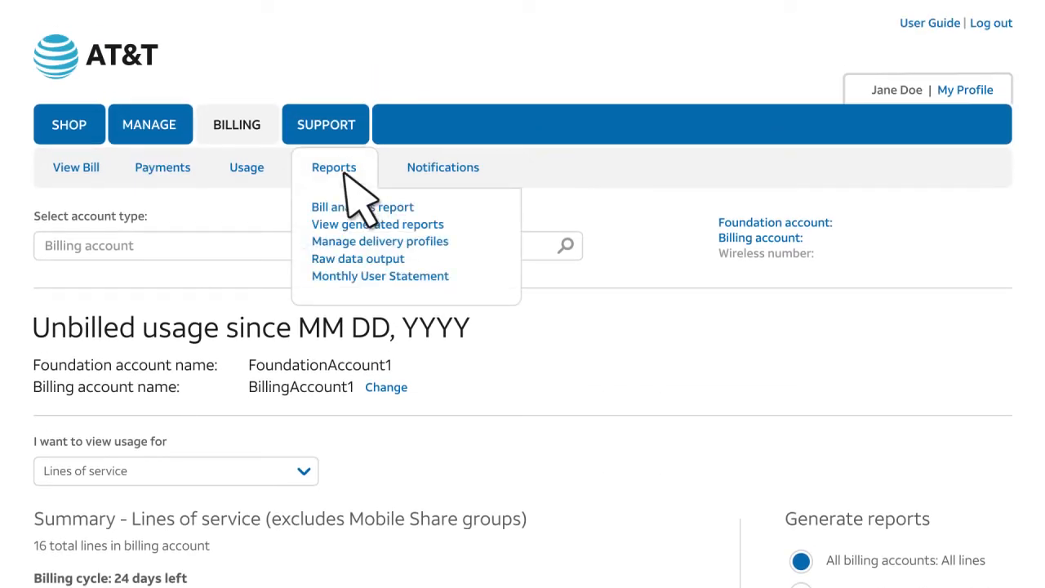
mouse_move(362, 261)
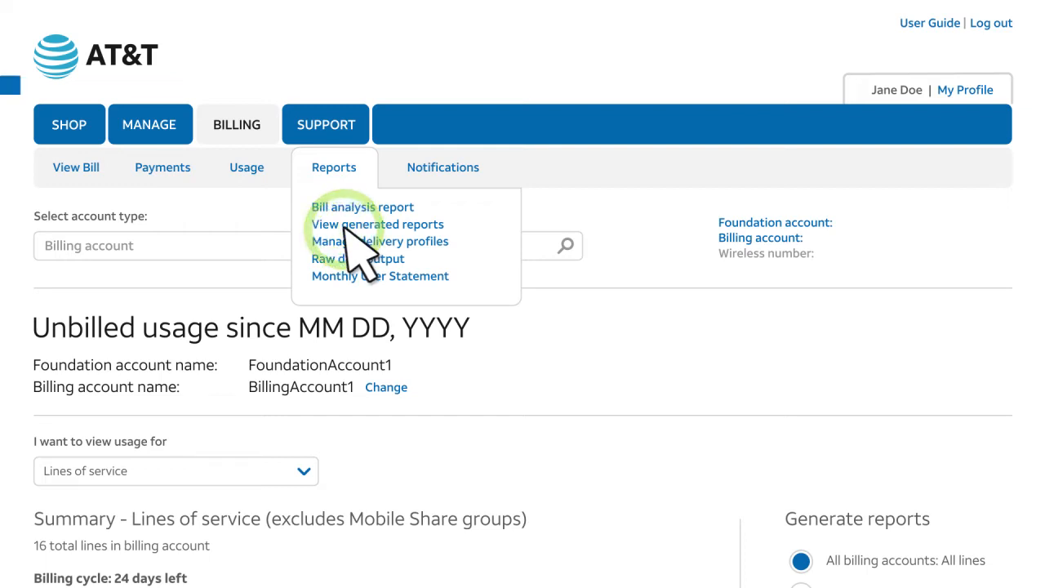
scroll("down", 3)
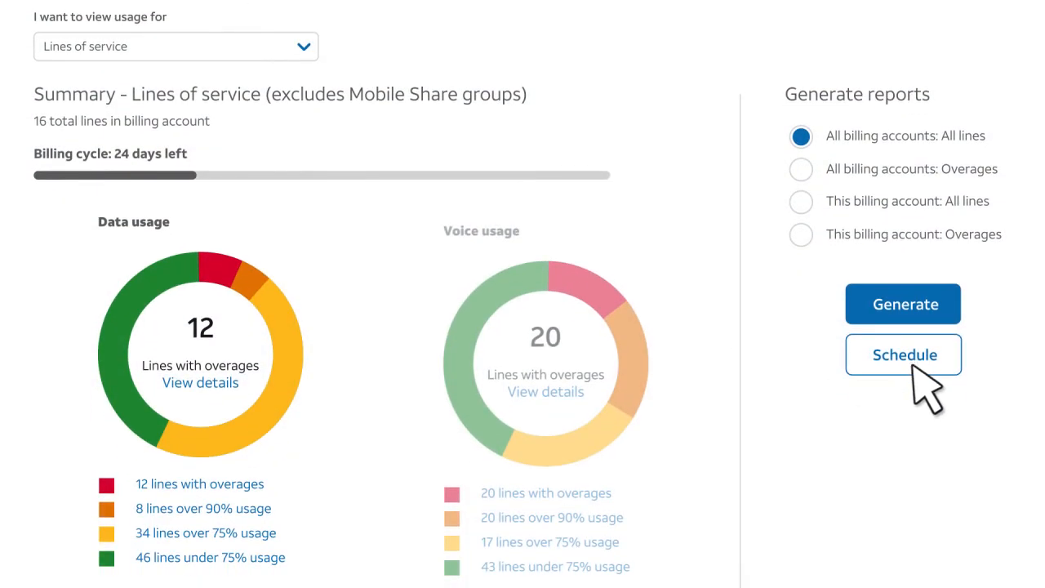
- Schedule the Unbilled usage - All lines report to run monthly on day 1
left_click(903, 353)
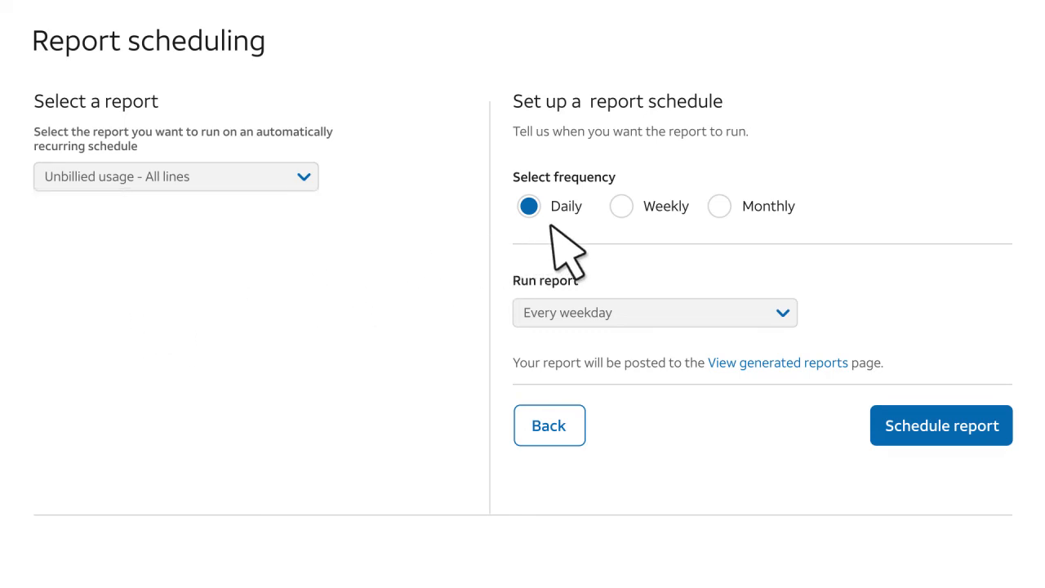
mouse_move(635, 242)
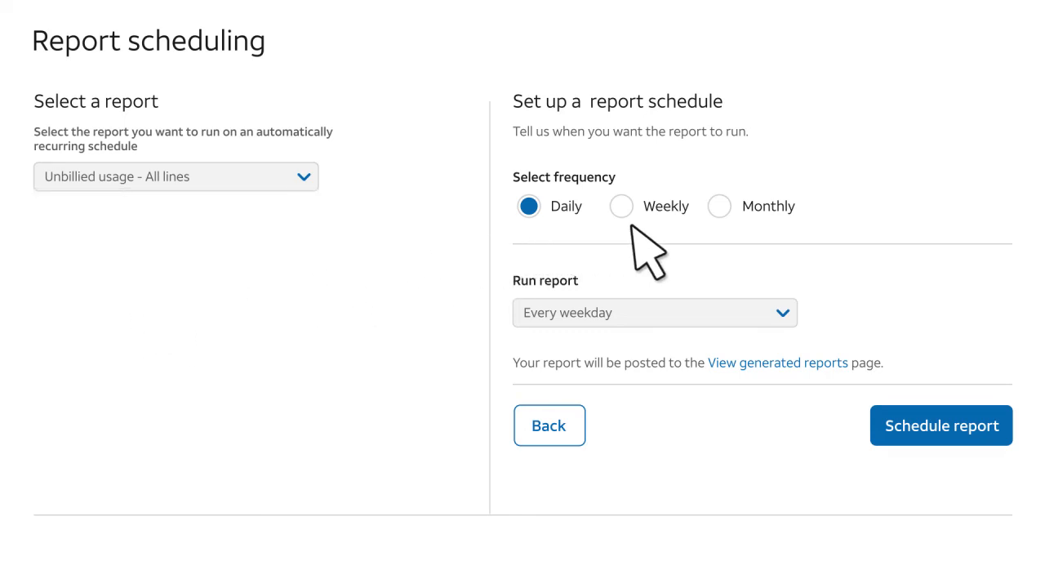
mouse_move(800, 249)
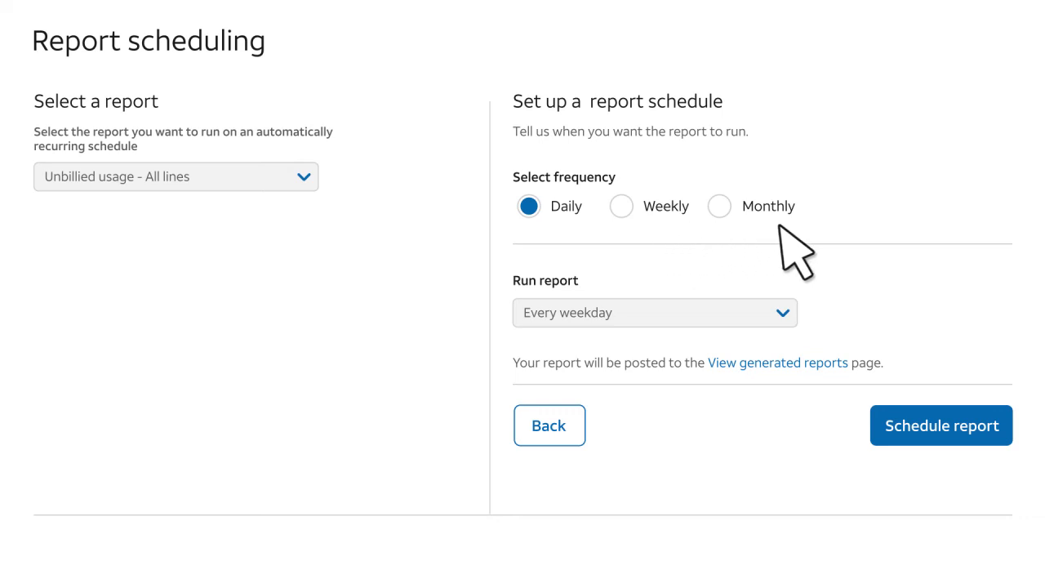
left_click(780, 314)
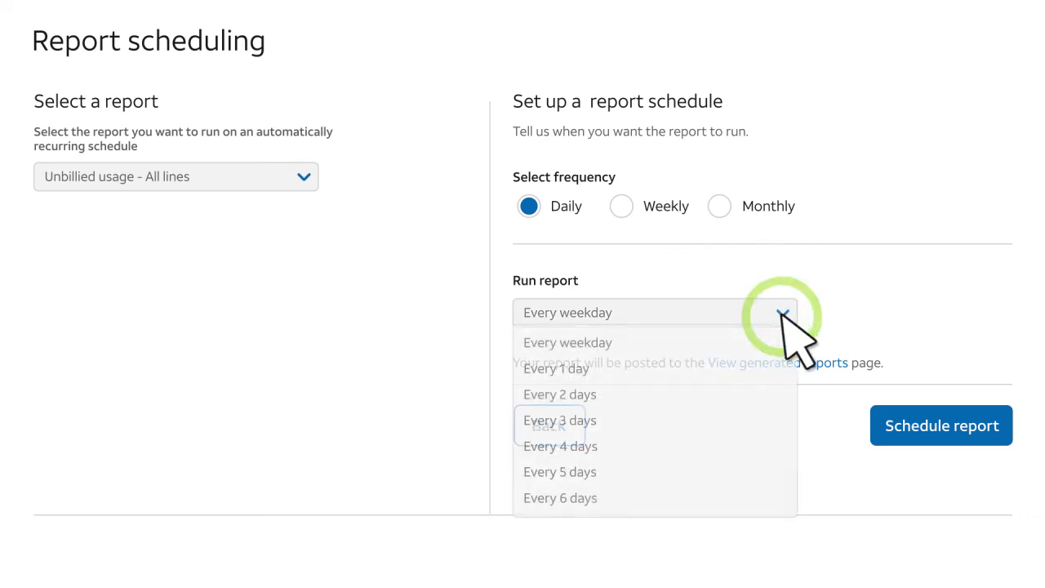
mouse_move(620, 405)
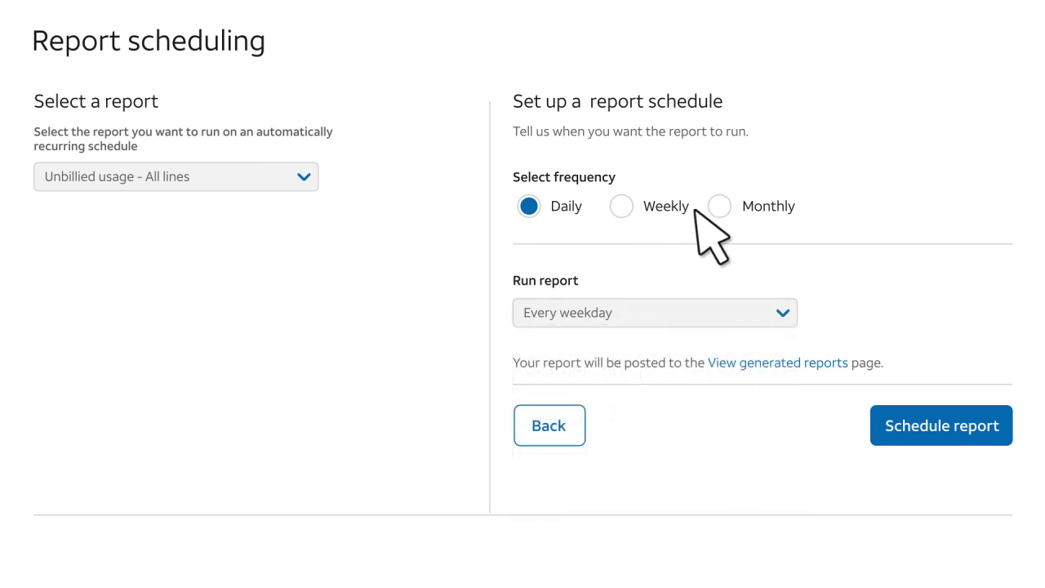
left_click(718, 206)
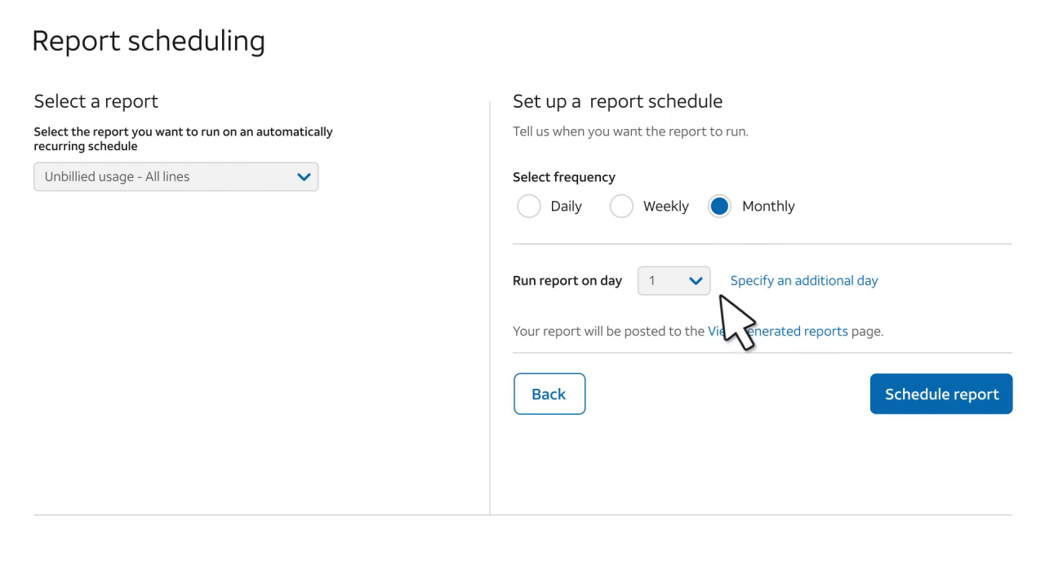